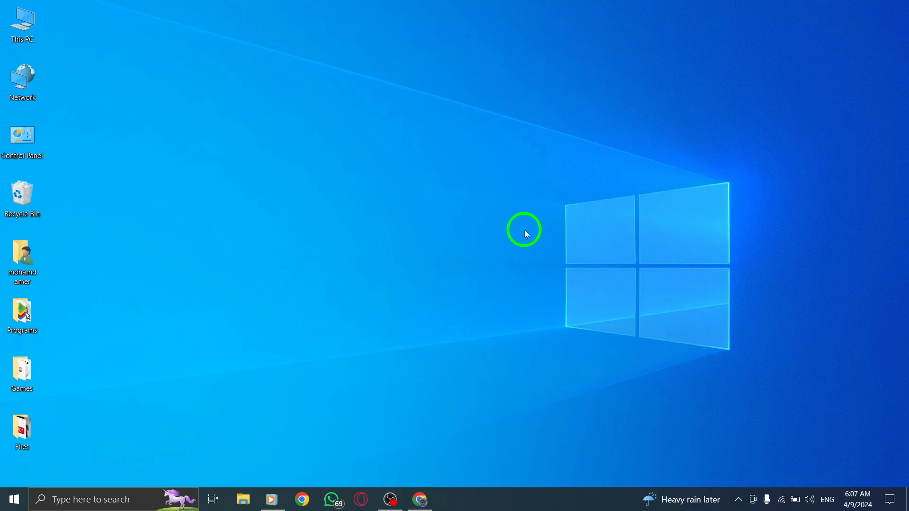
mouse_move(480, 285)
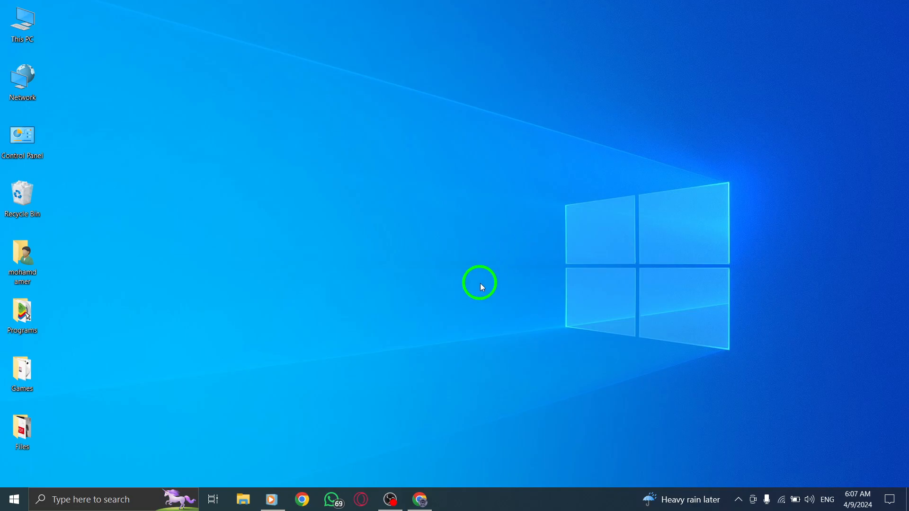
Step: Bring up X in the browser and reveal the More menu from the profile page
left_click(418, 499)
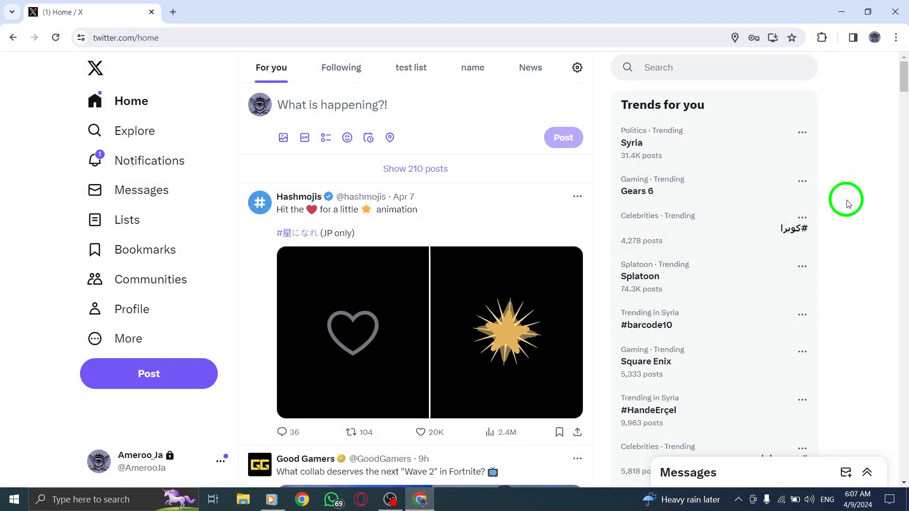
mouse_move(842, 206)
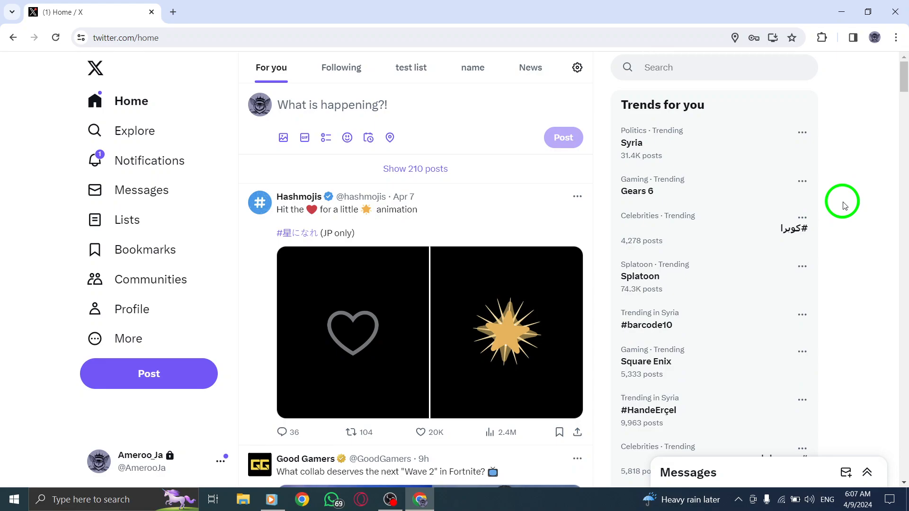
mouse_move(245, 127)
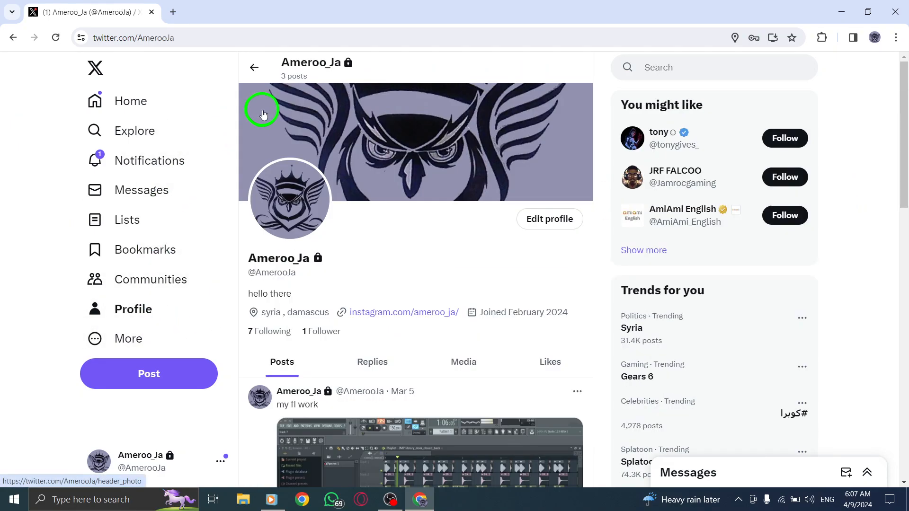
mouse_move(116, 356)
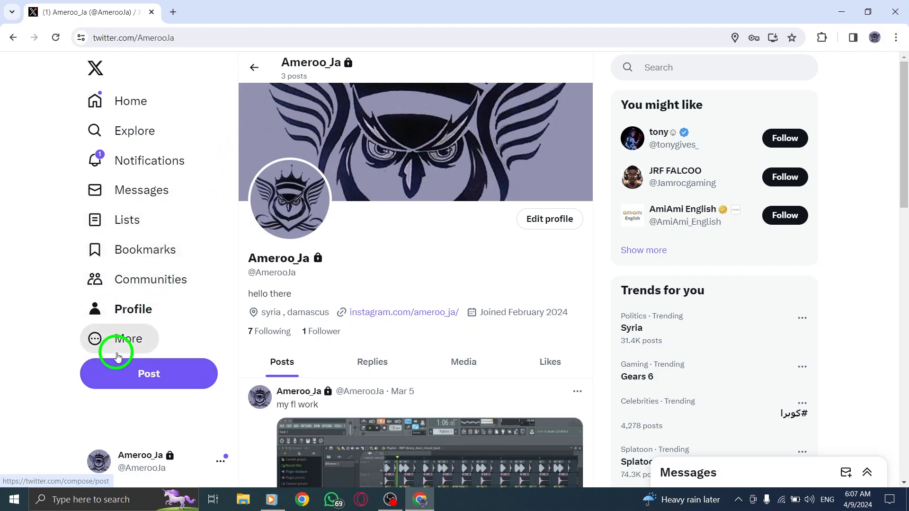
left_click(124, 338)
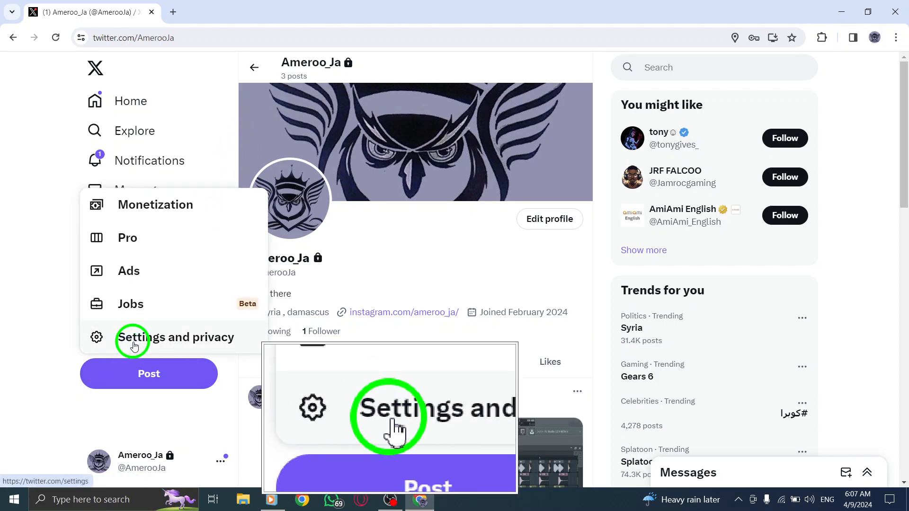
Step: Go into Settings and privacy and reach the Notifications section with Filters and Preferences
left_click(176, 337)
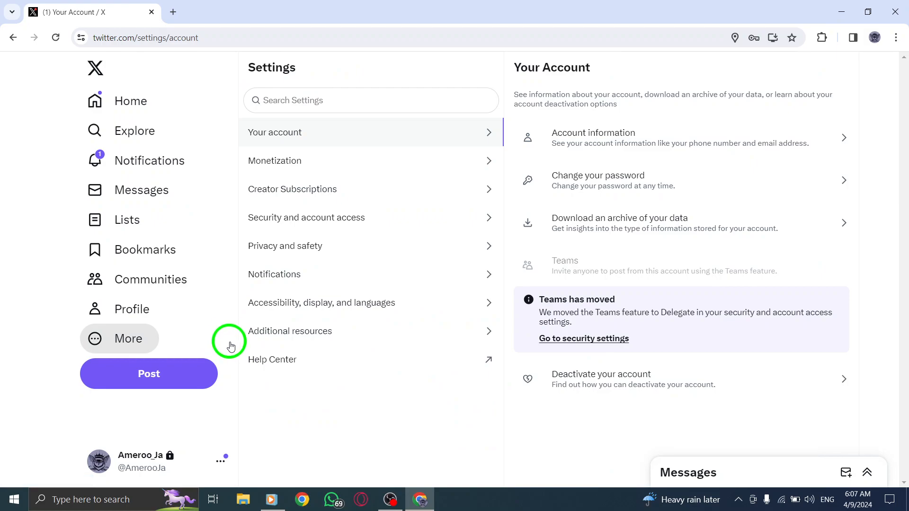
mouse_move(273, 274)
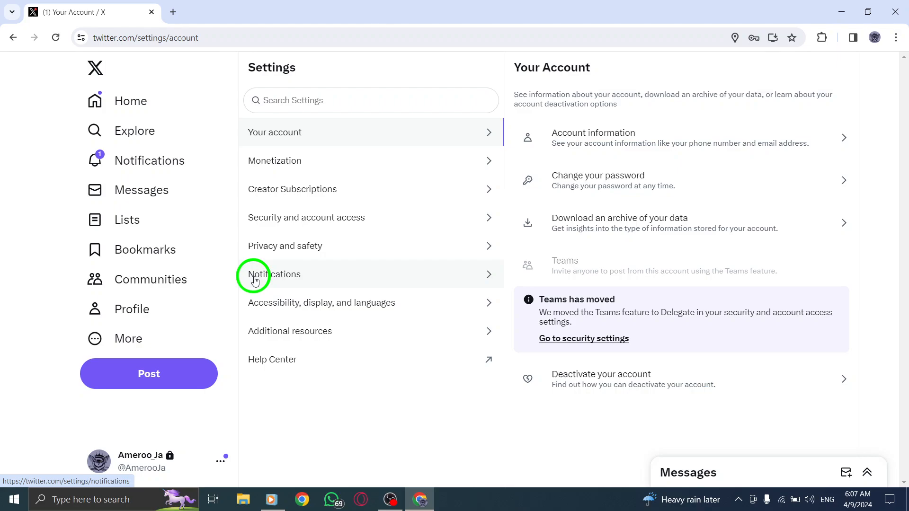
left_click(274, 275)
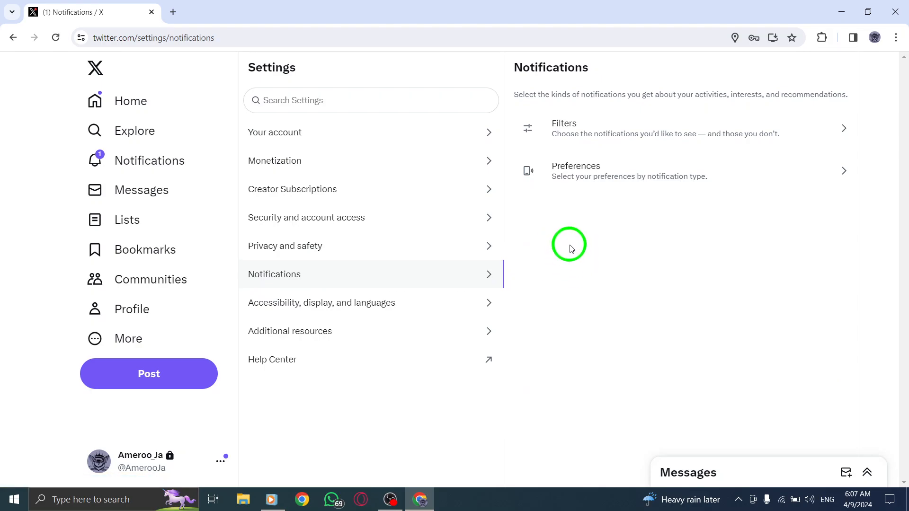
mouse_move(558, 171)
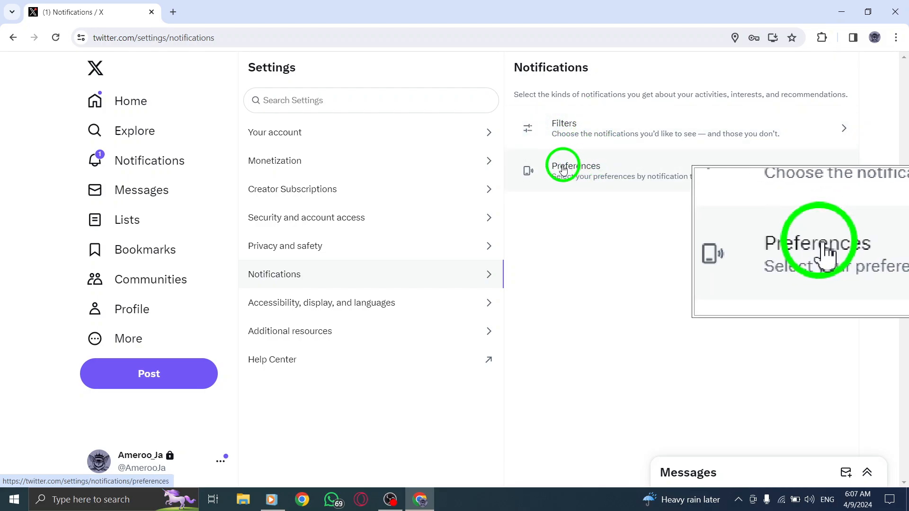
Step: Reach the Push notifications settings via Preferences, with push notifications shown as on
left_click(574, 170)
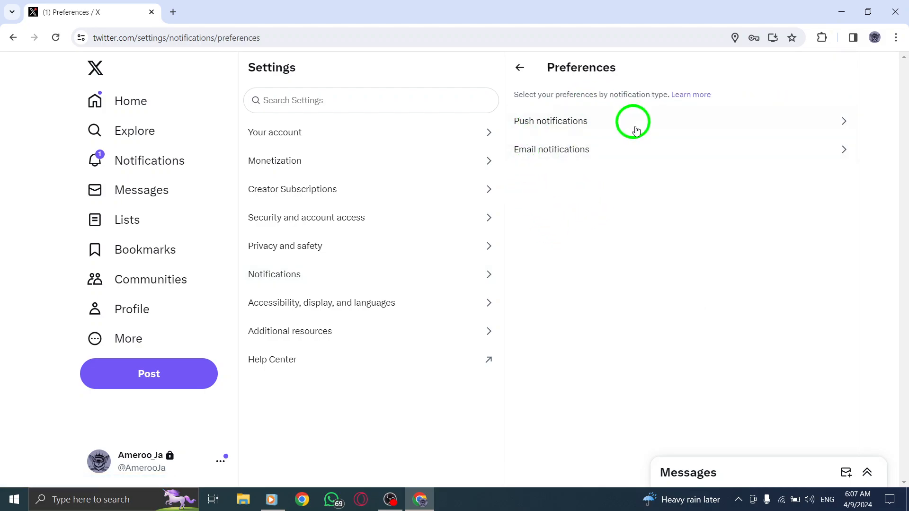
mouse_move(554, 256)
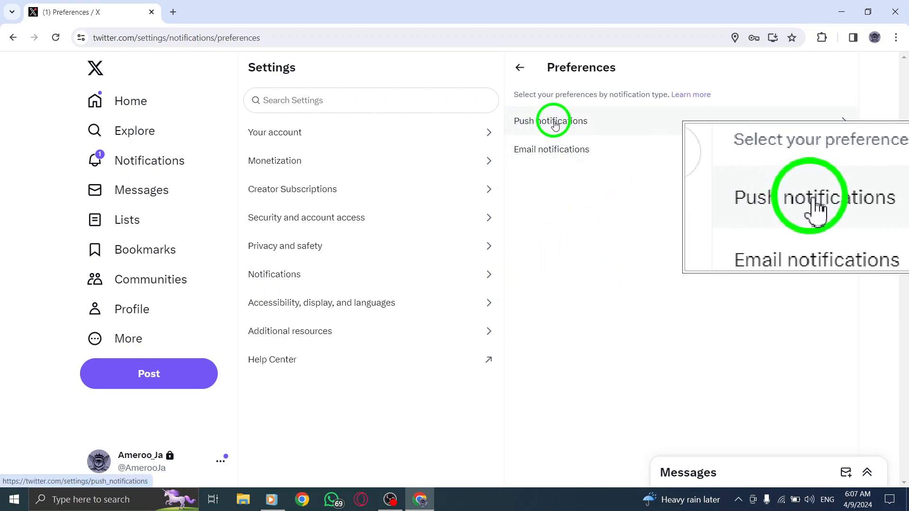
left_click(550, 121)
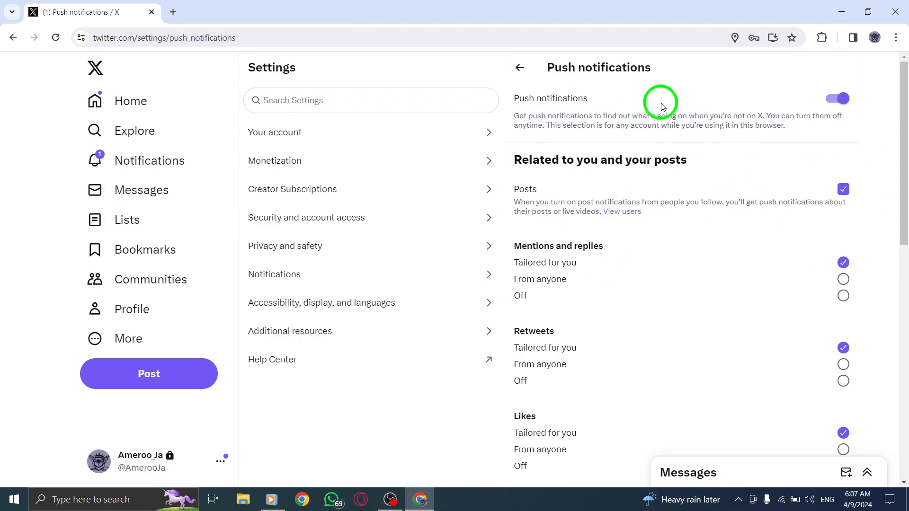
mouse_move(677, 155)
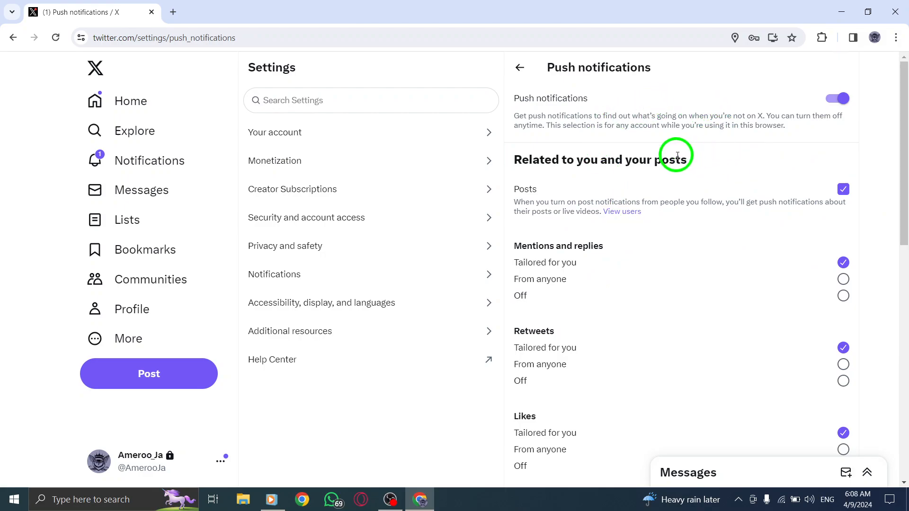
Step: Review the push notification categories down to From X, then return to the Home feed
scroll("down", 3)
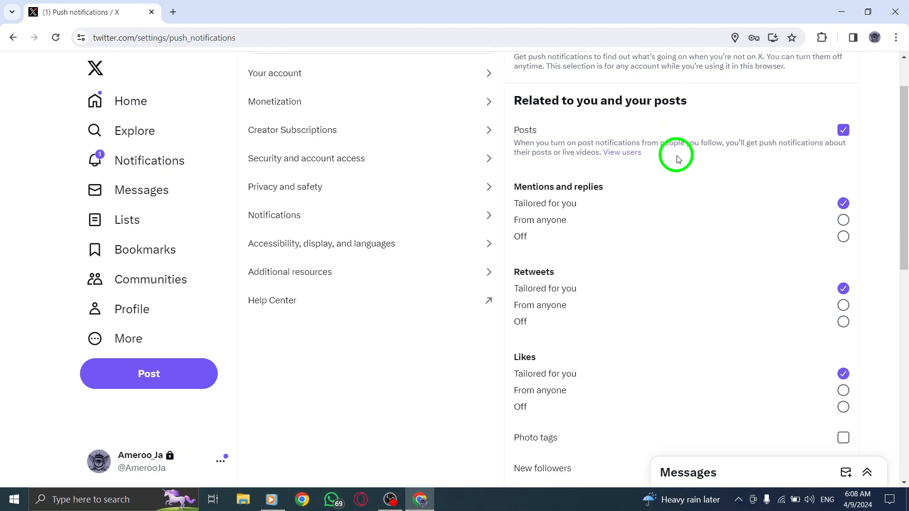
scroll("down", 3)
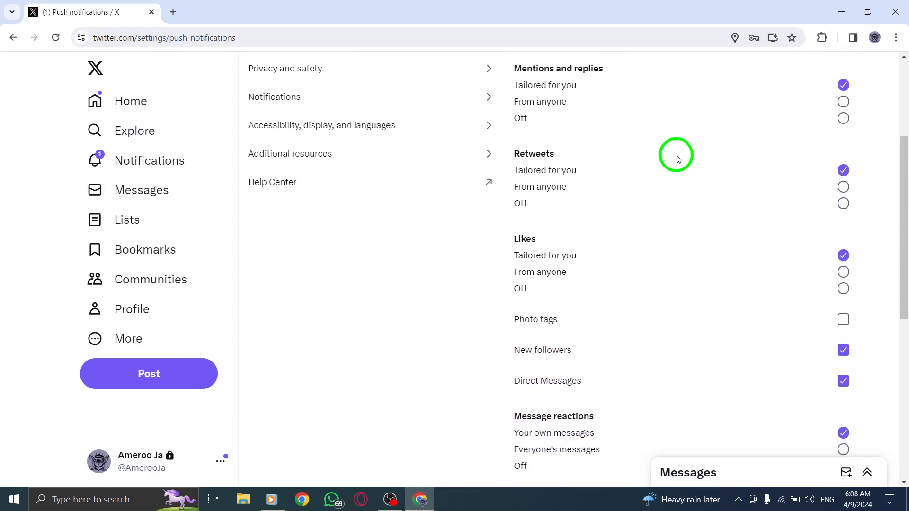
scroll("down", 3)
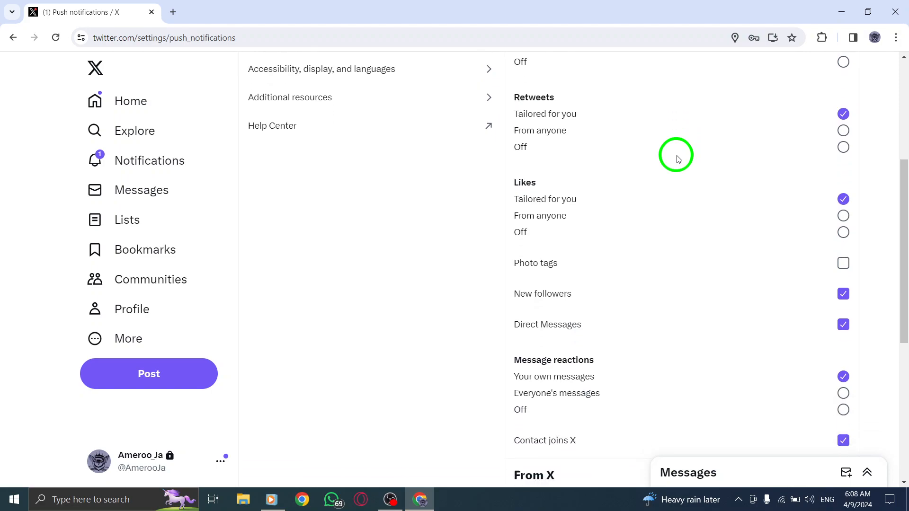
scroll("down", 3)
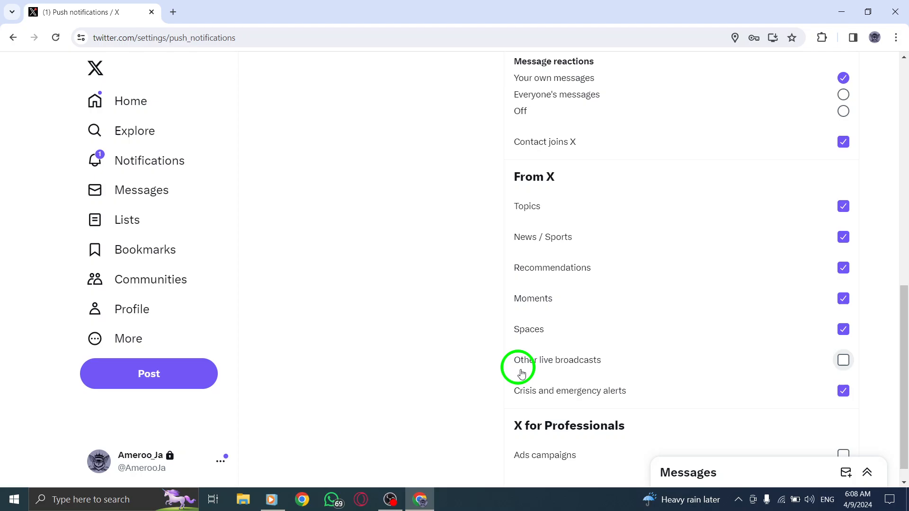
mouse_move(416, 156)
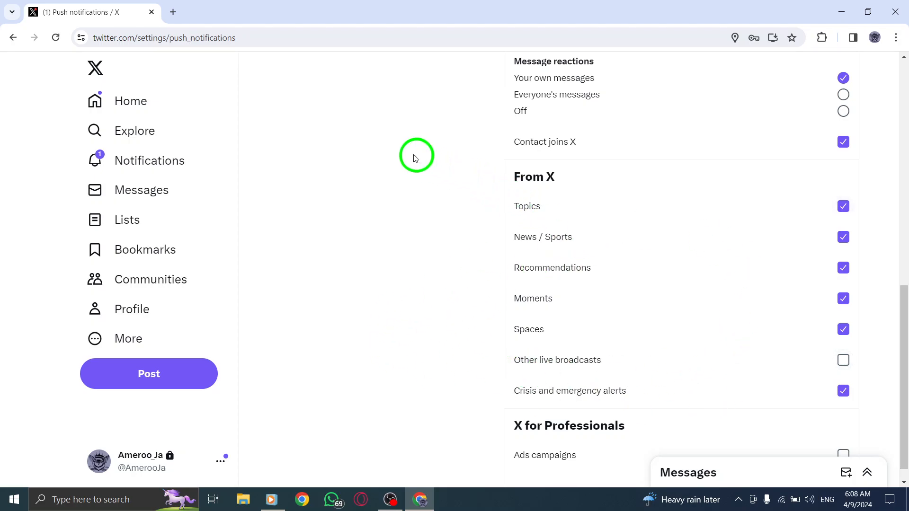
mouse_move(126, 100)
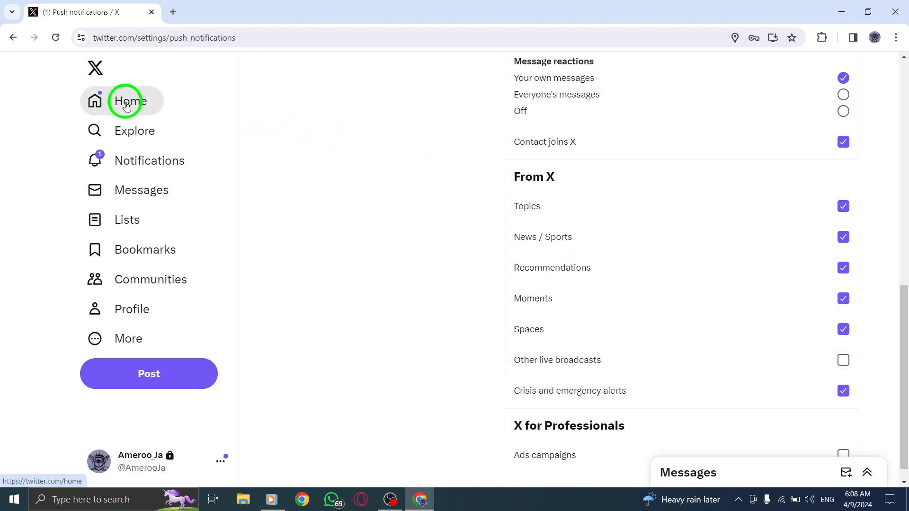
left_click(126, 101)
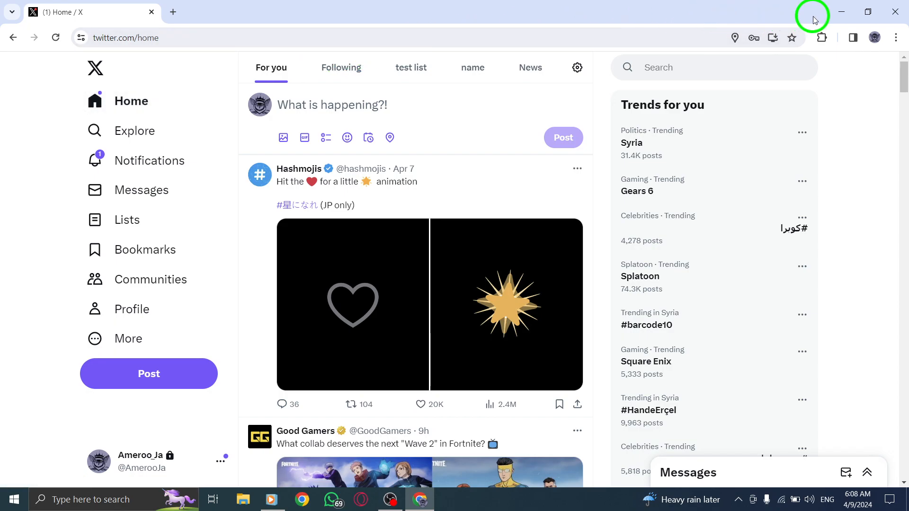